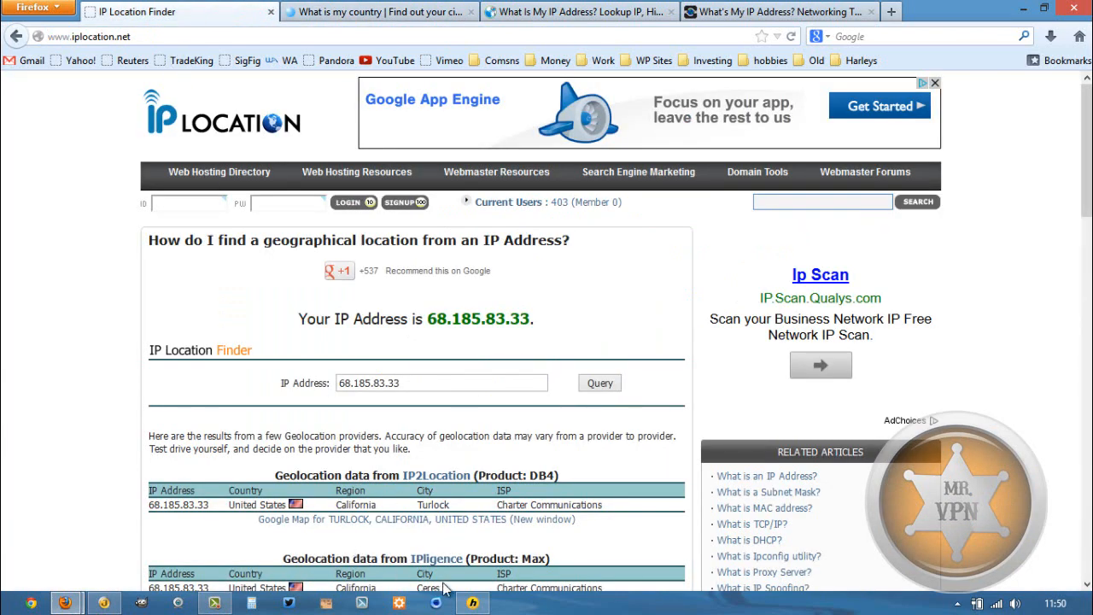
Reload iplocation.net so it shows IP 185.12.47.76 in Bern, Switzerland.
left_click(473, 603)
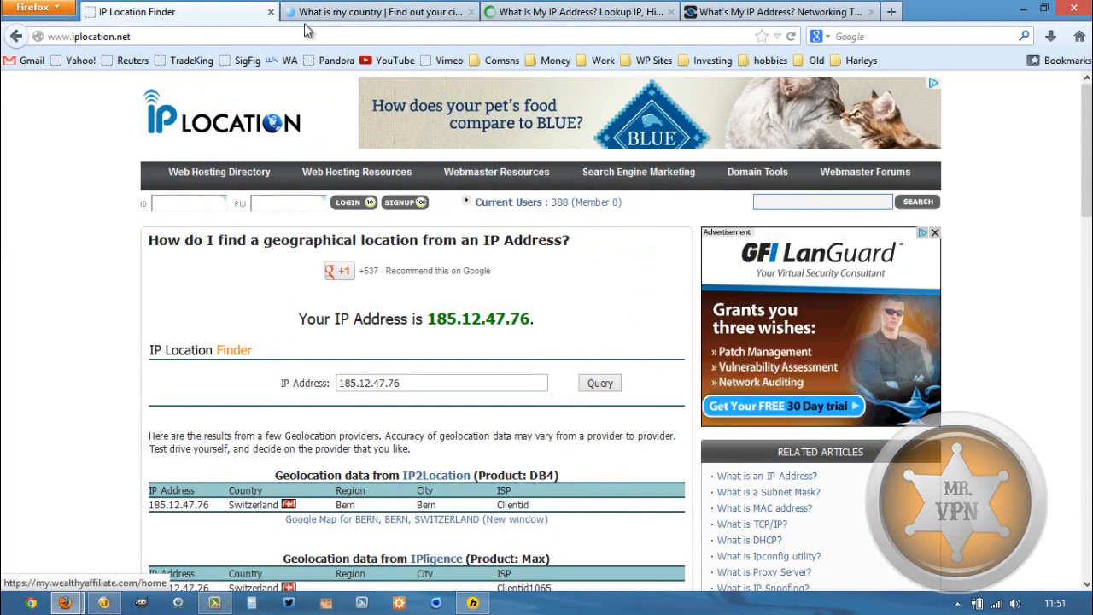
Check the WhatIsMyCountry and WhatIsMyIPAddress tabs for IP 185.12.47.76 in Switzerland.
left_click(376, 11)
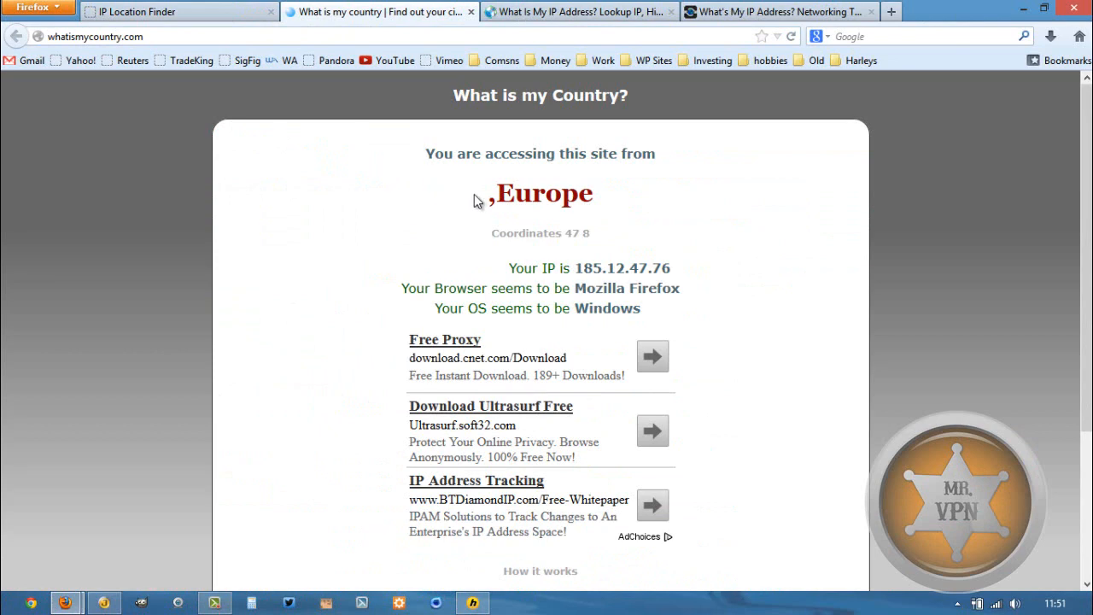
scroll("down", 3)
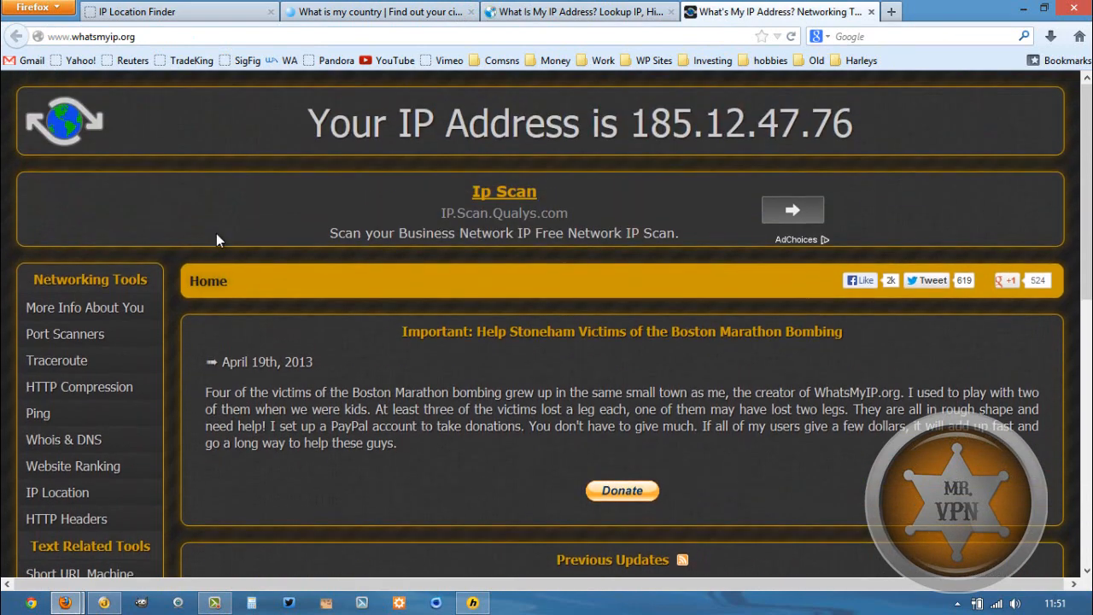
left_click(577, 11)
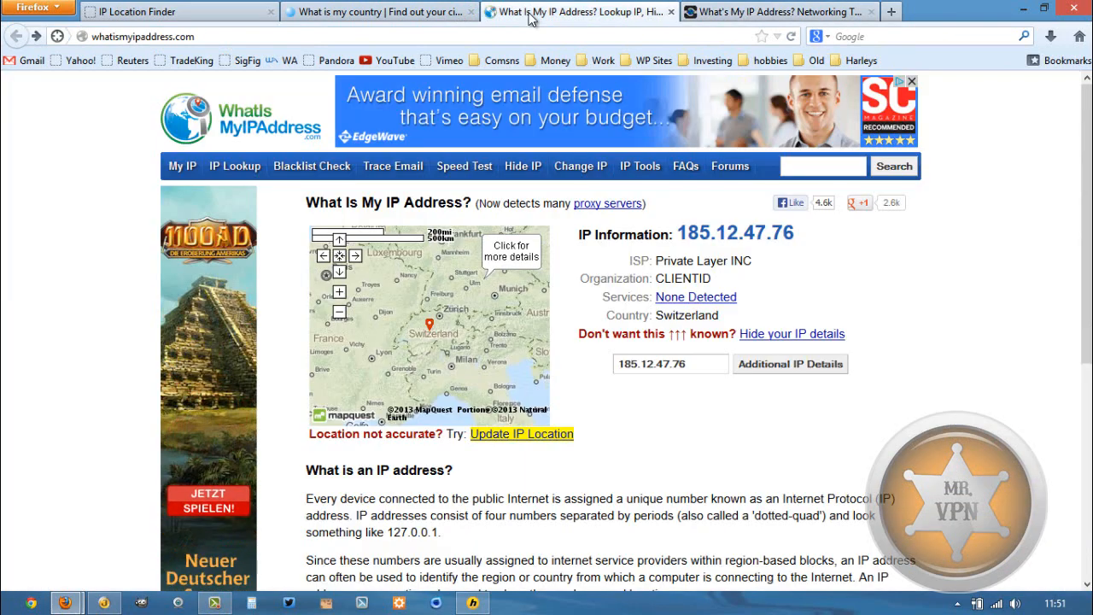